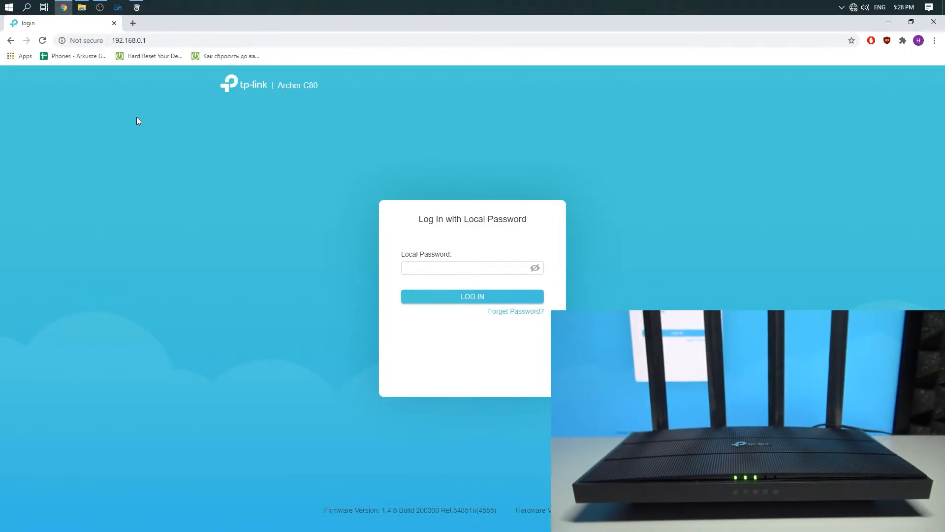
pyautogui.moveTo(147, 57)
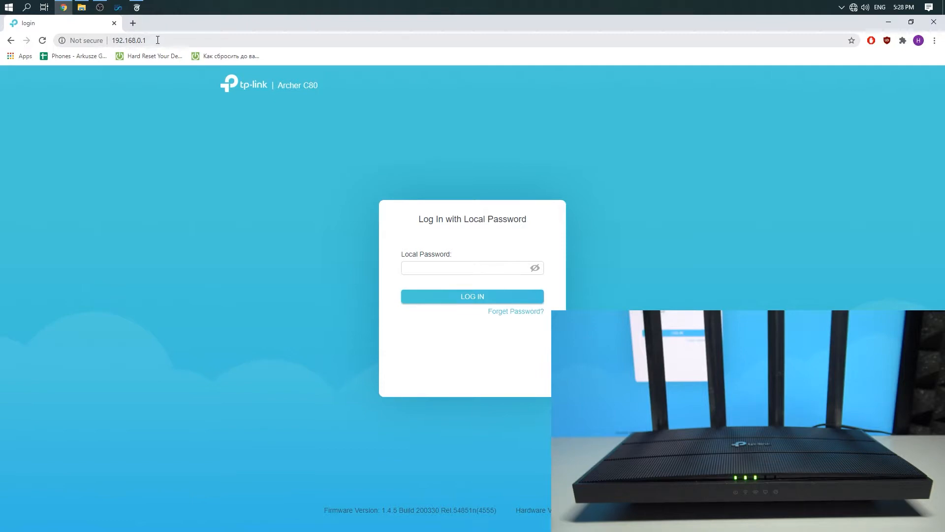
pyautogui.moveTo(346, 147)
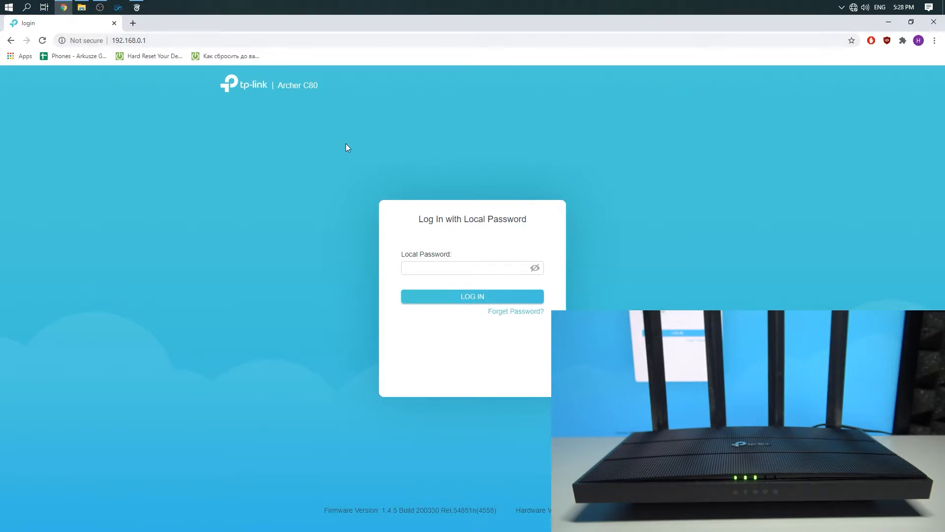
# Log in with the local admin password to reach the Network Map dashboard.
pyautogui.click(465, 268)
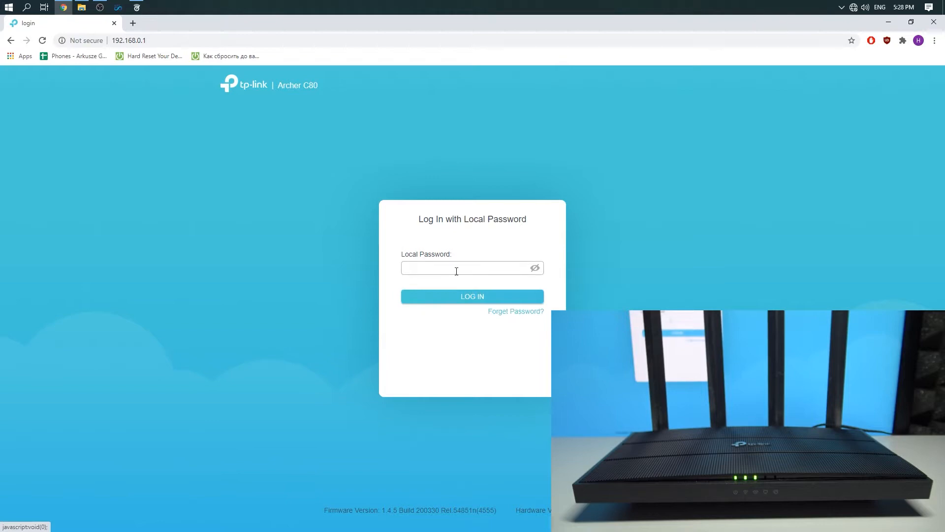
pyautogui.click(468, 268)
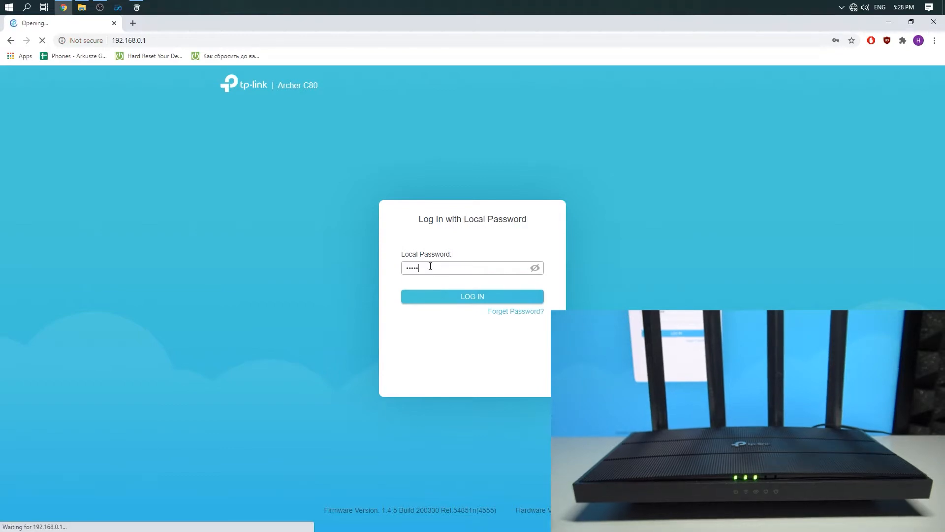
pyautogui.click(473, 296)
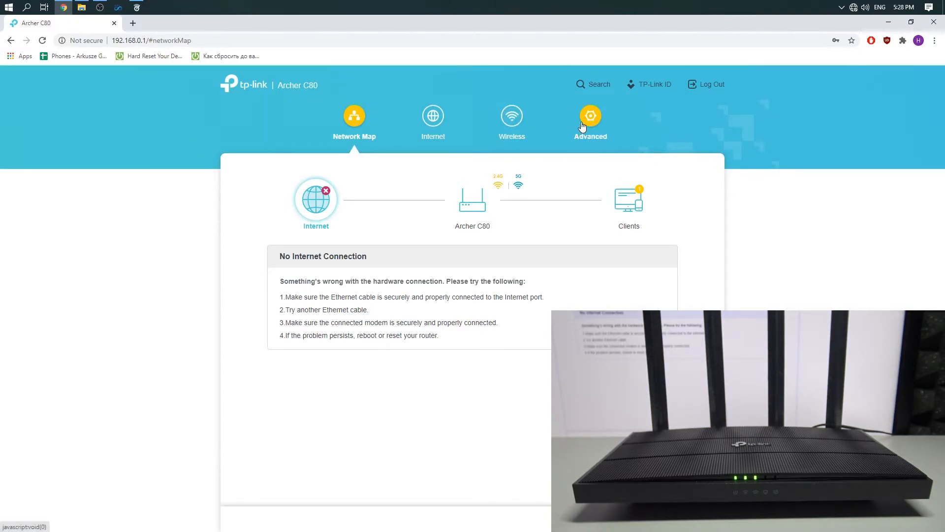
# Go to Advanced > Security > Access Control, showing blacklist mode with no entries.
pyautogui.click(590, 115)
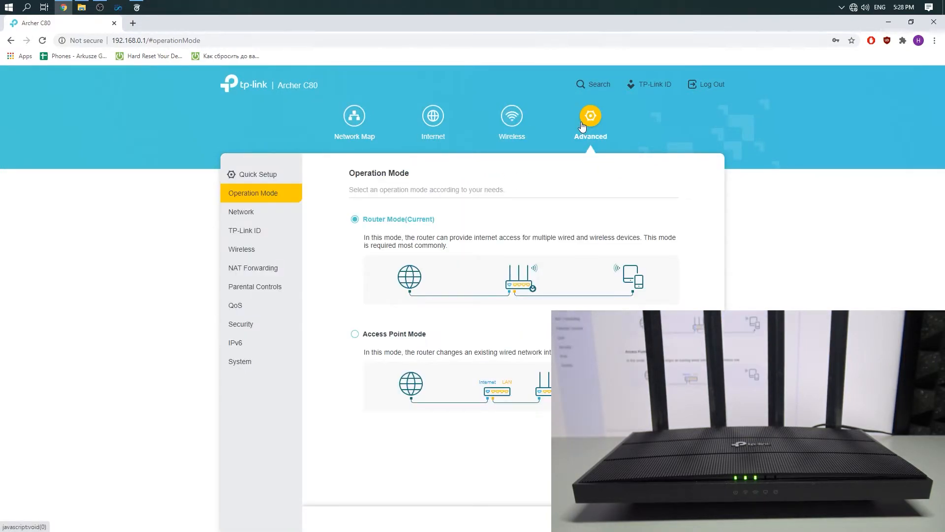
pyautogui.moveTo(184, 295)
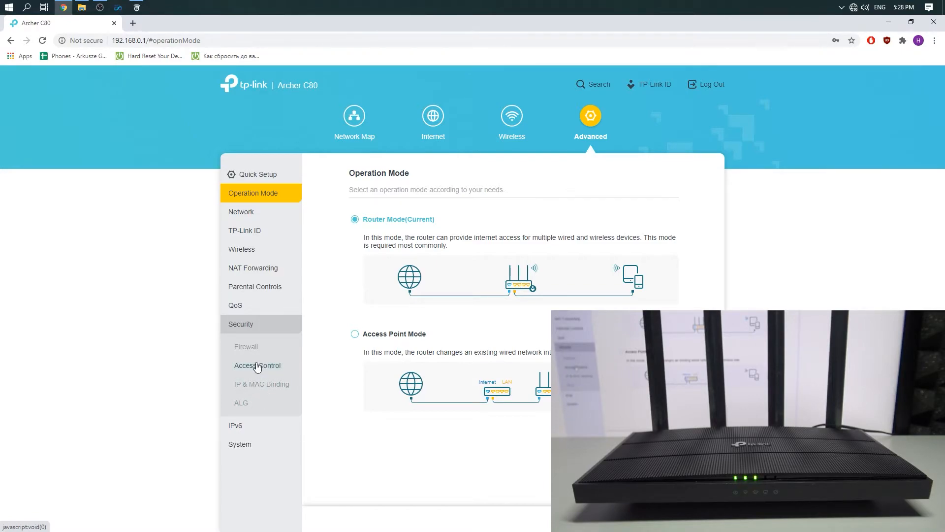
pyautogui.click(257, 365)
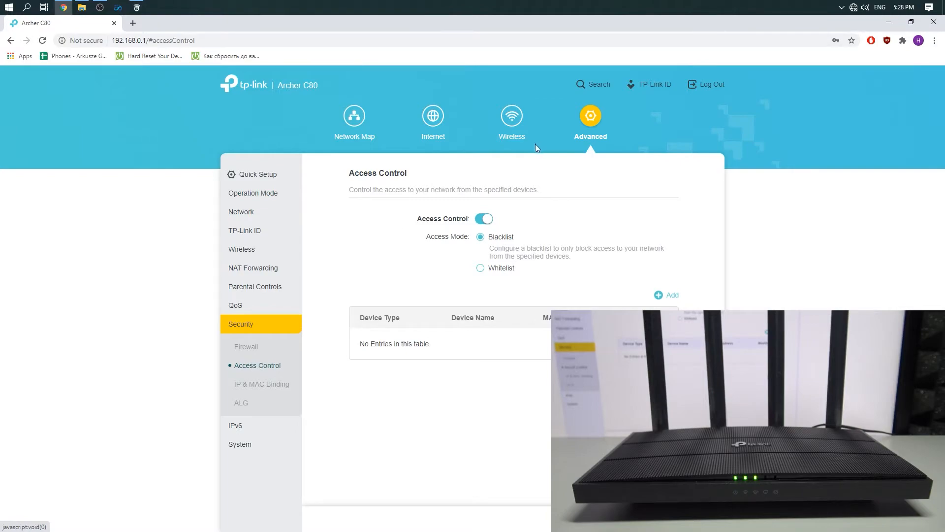
pyautogui.click(485, 219)
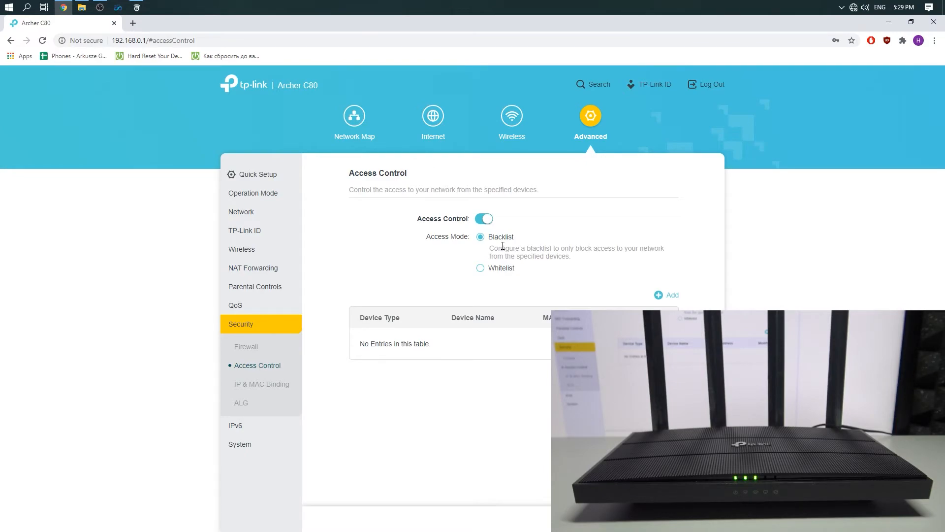
pyautogui.moveTo(503, 265)
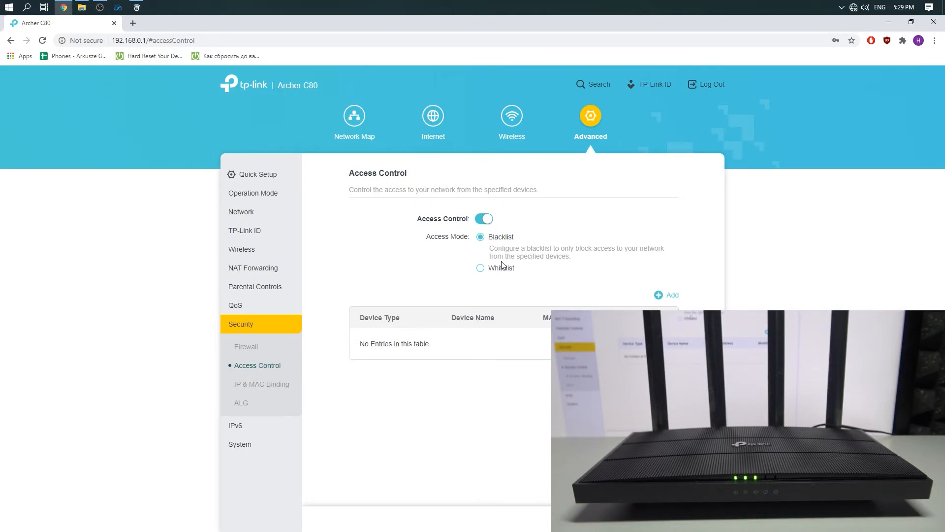
pyautogui.moveTo(504, 255)
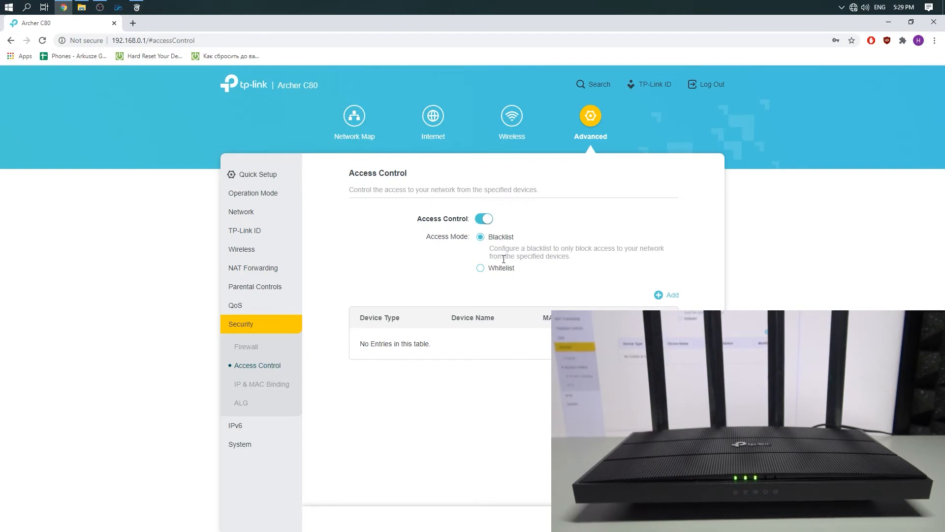
pyautogui.moveTo(551, 269)
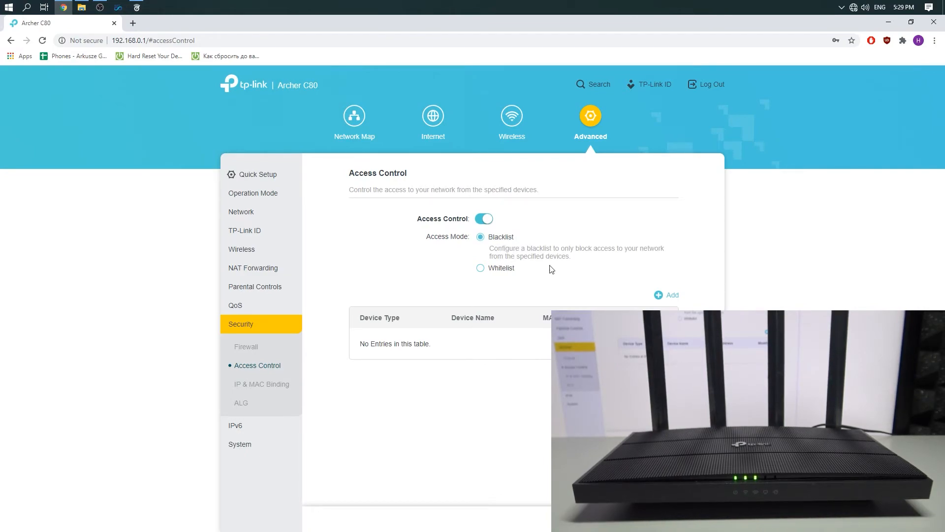
pyautogui.moveTo(662, 297)
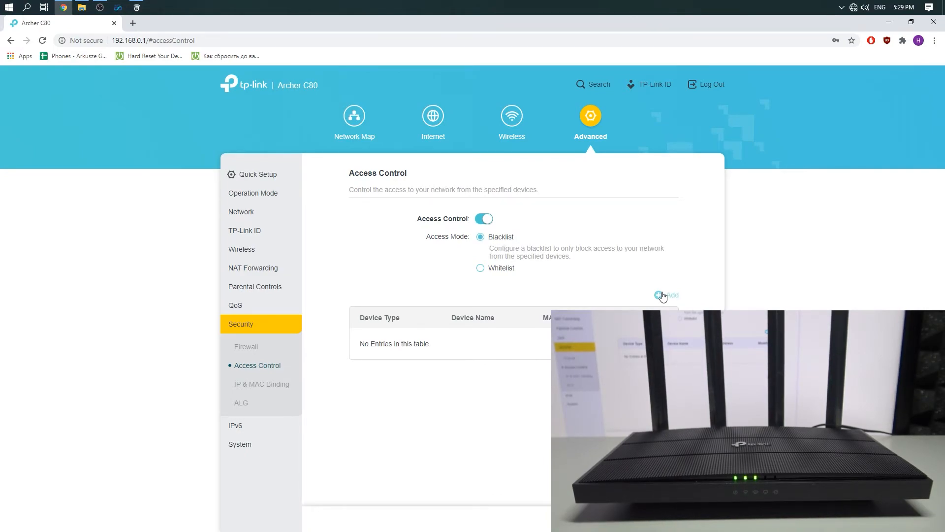
# Add a device to the blacklist, bringing up the Add Devices dialog with one connected desktop.
pyautogui.click(665, 295)
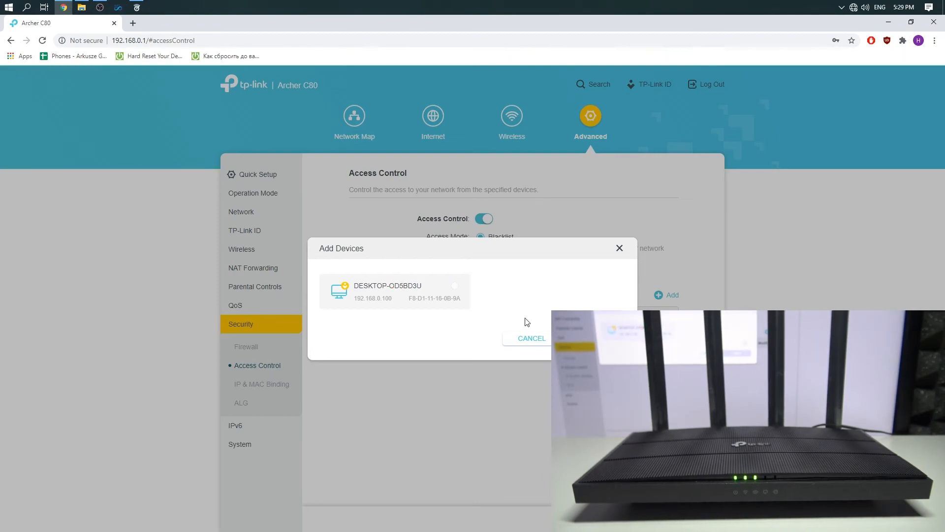
pyautogui.moveTo(505, 283)
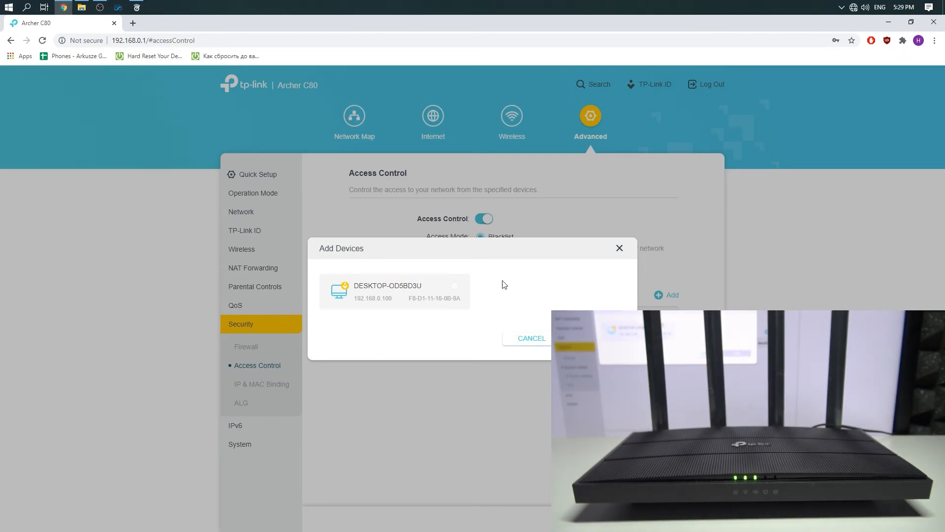